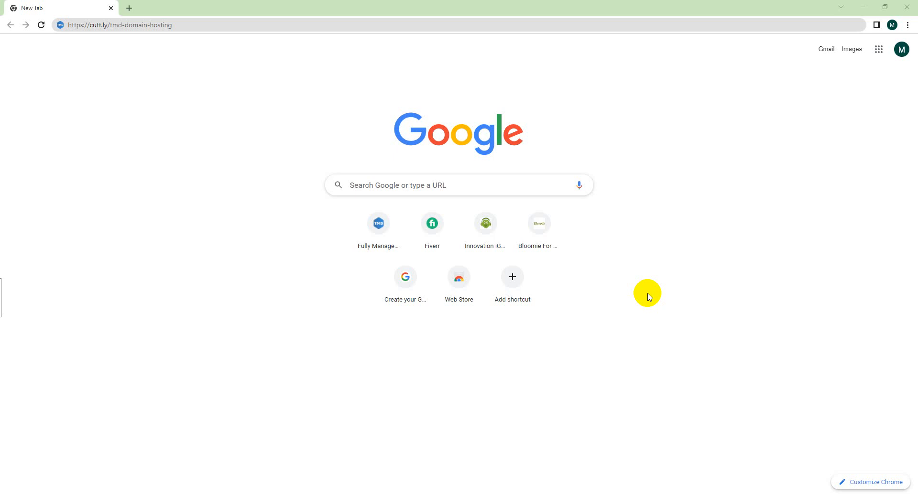
pyautogui.moveTo(494, 418)
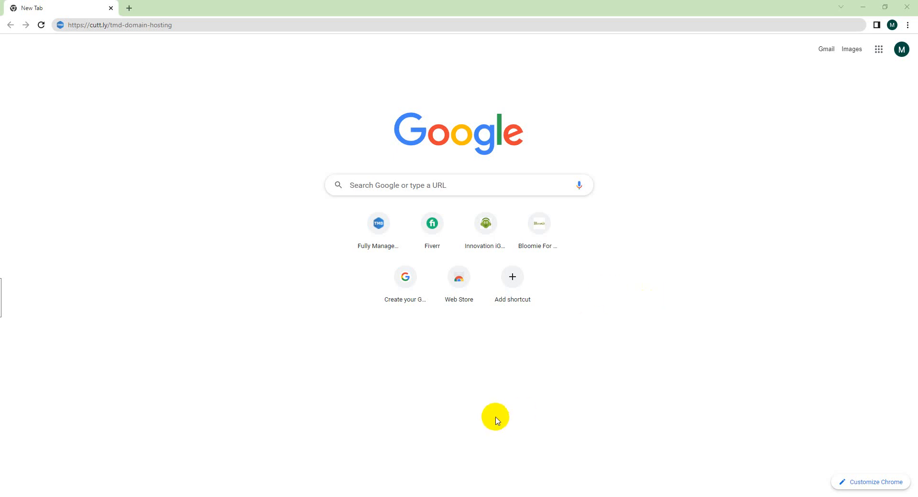
pyautogui.moveTo(470, 390)
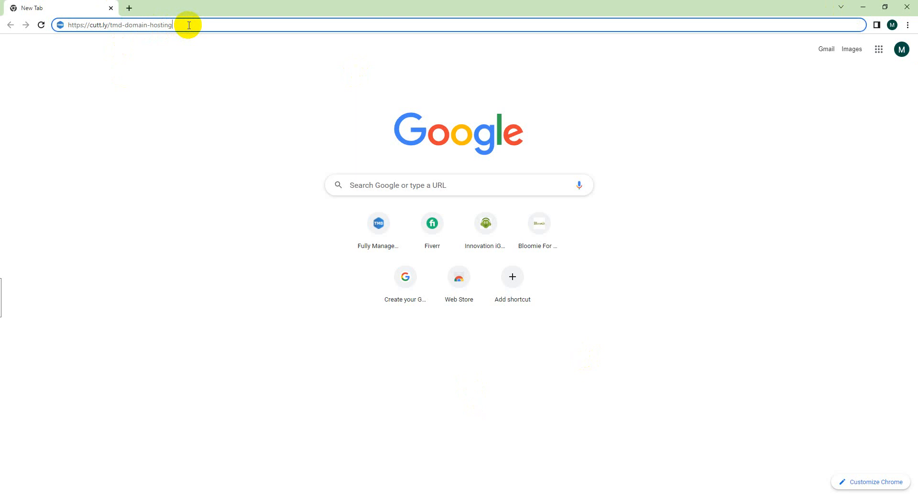
# Load the TMDHosting site and show the shared hosting Starter, Business and Enterprise plan cards.
pyautogui.press('Return')
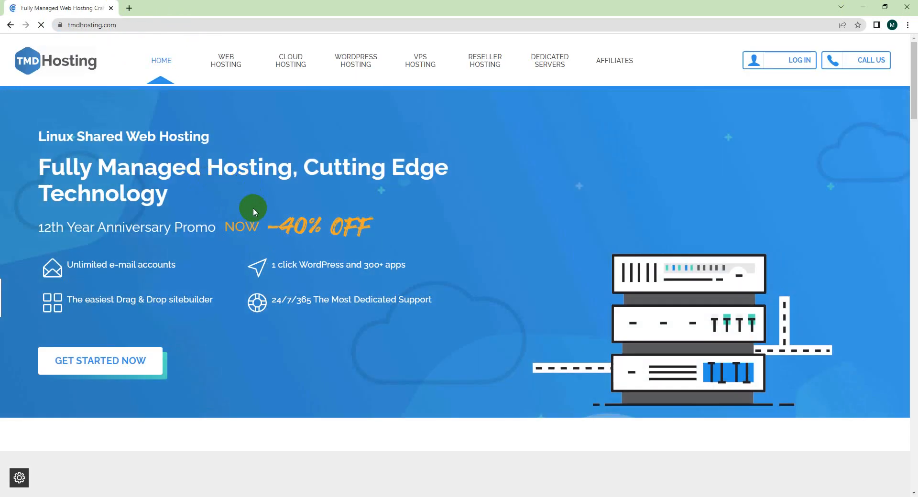
pyautogui.moveTo(225, 60)
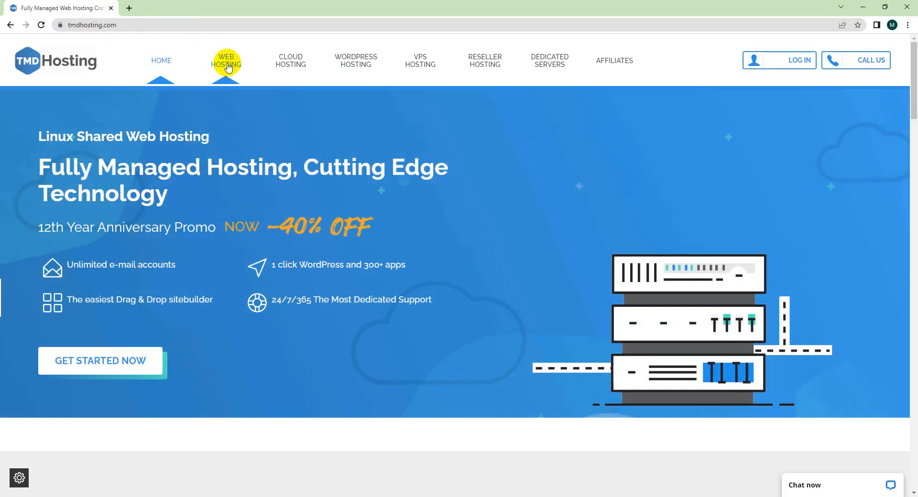
pyautogui.click(226, 60)
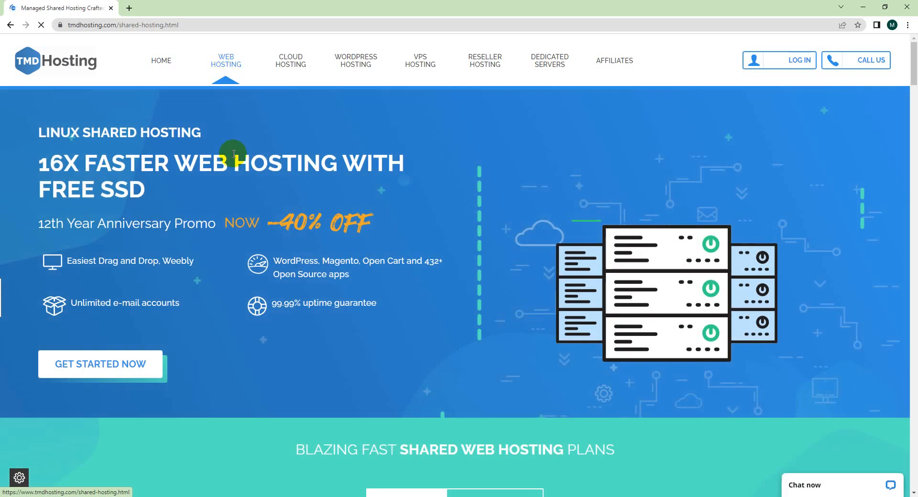
pyautogui.scroll(-3)
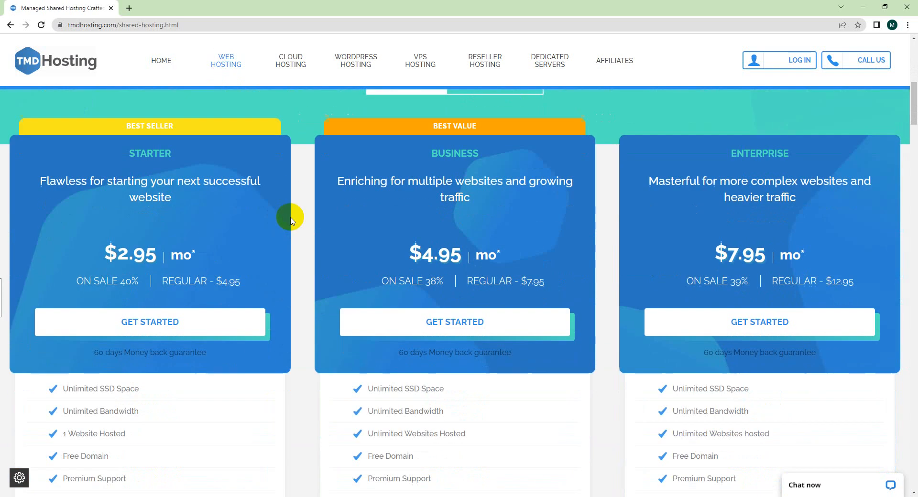
pyautogui.moveTo(131, 157)
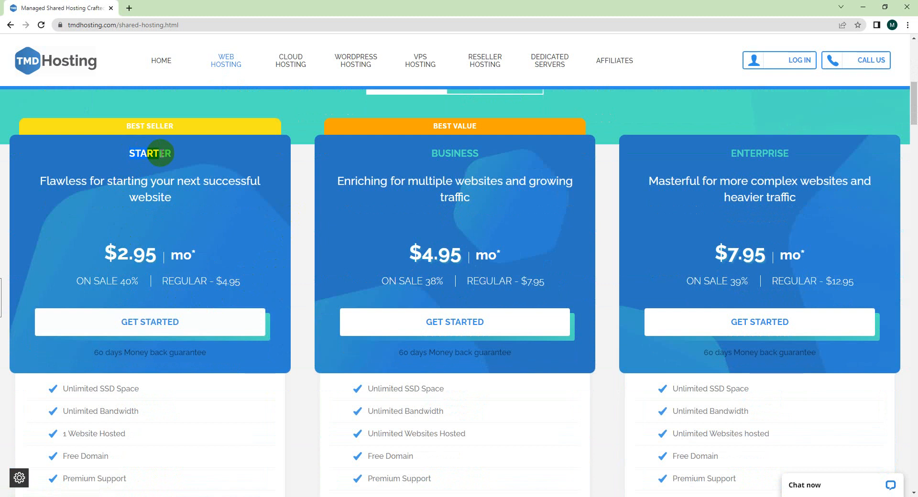
pyautogui.moveTo(481, 156)
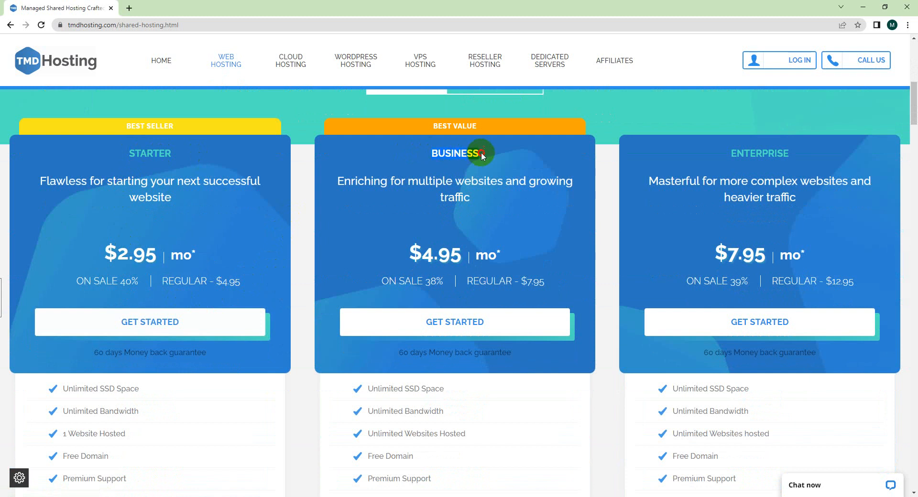
pyautogui.moveTo(207, 162)
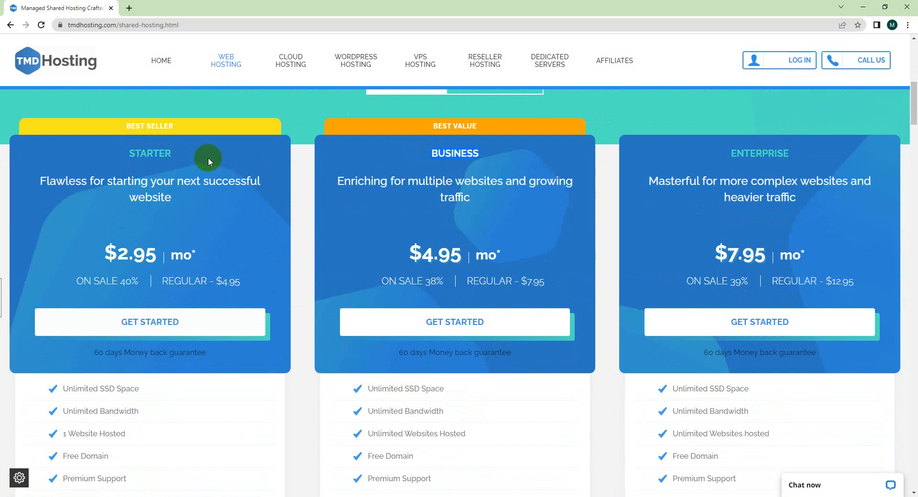
pyautogui.moveTo(130, 153)
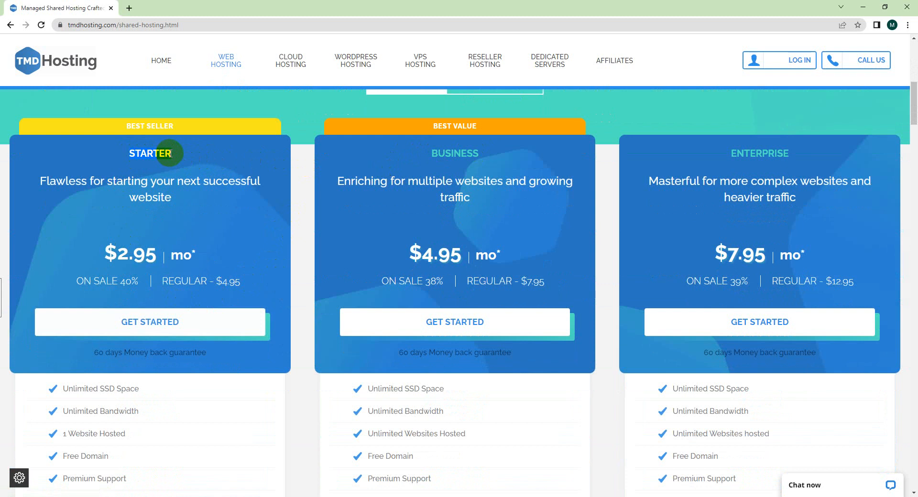
pyautogui.moveTo(400, 158)
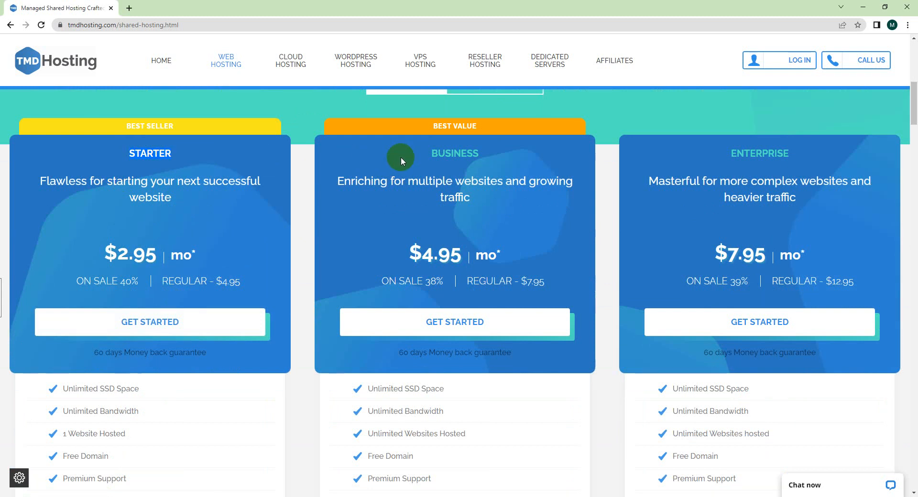
pyautogui.moveTo(423, 159)
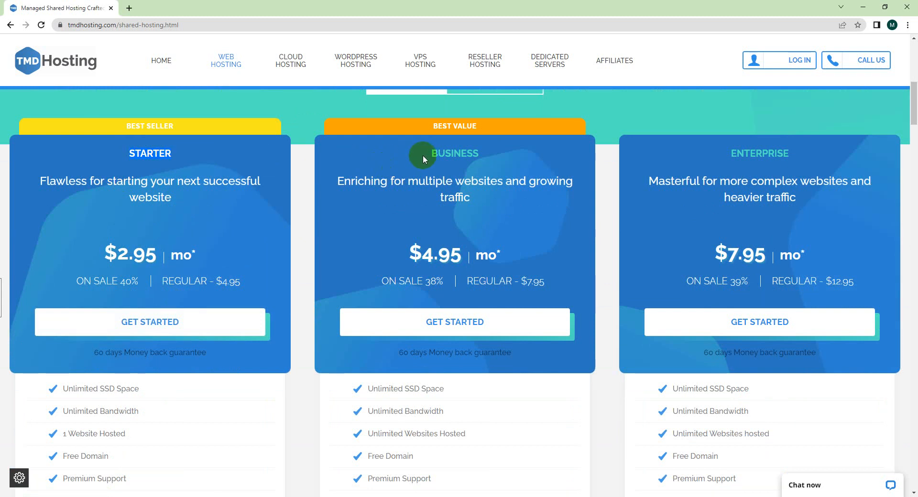
pyautogui.moveTo(143, 148)
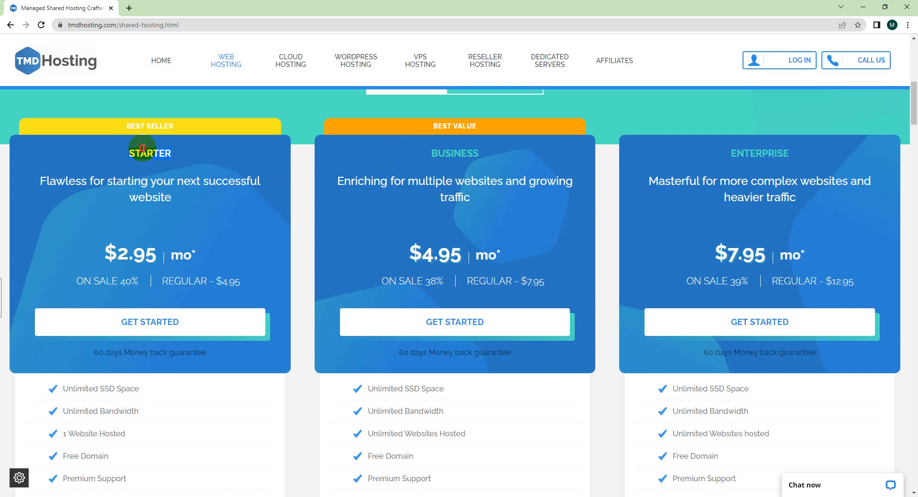
pyautogui.moveTo(211, 246)
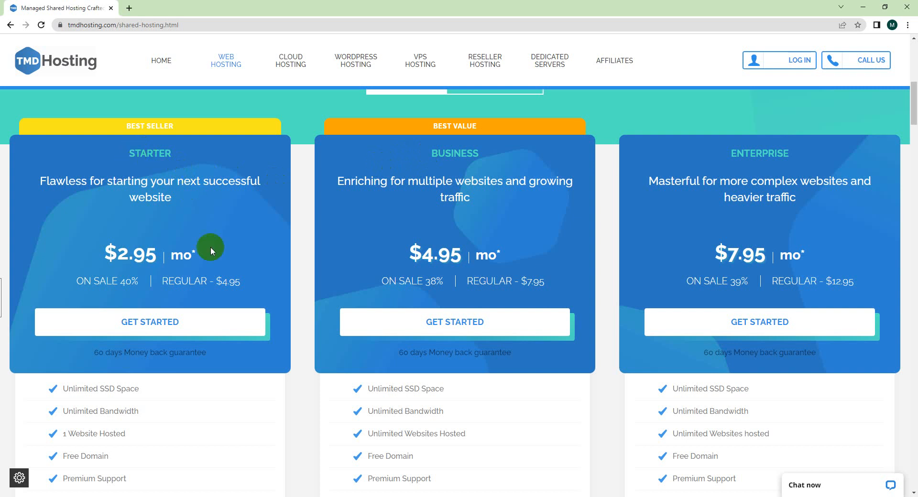
# Choose Get Started on the Starter plan to reach the Choose Domain step.
pyautogui.click(149, 322)
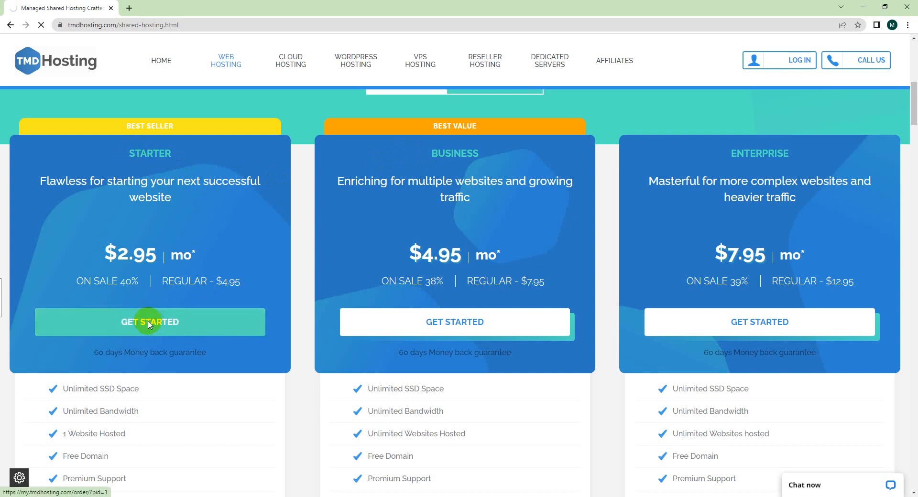
pyautogui.click(149, 321)
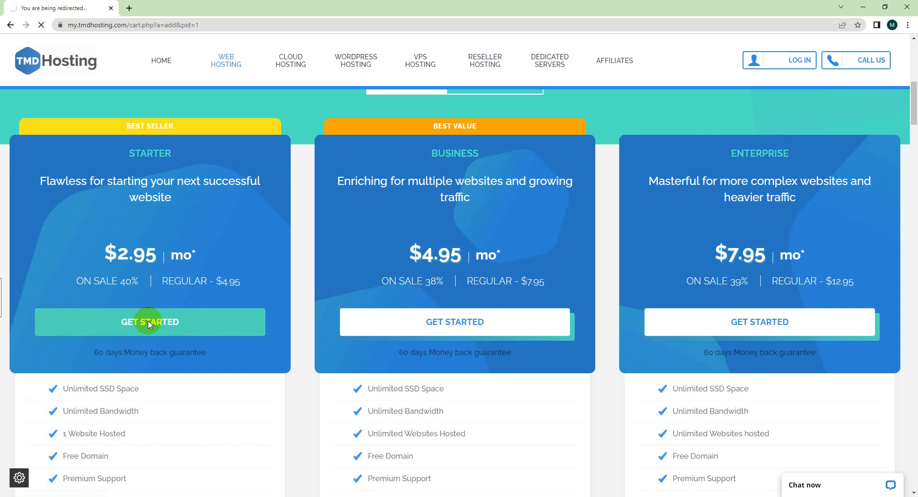
pyautogui.click(149, 321)
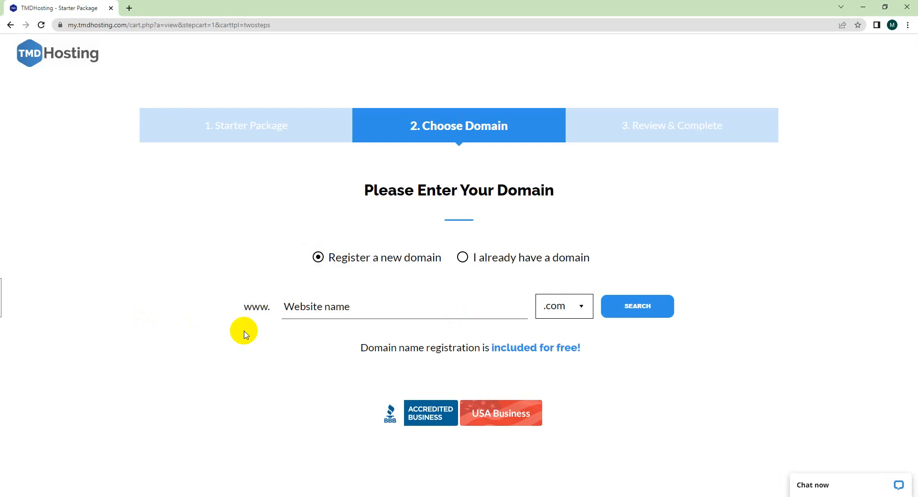
pyautogui.click(461, 257)
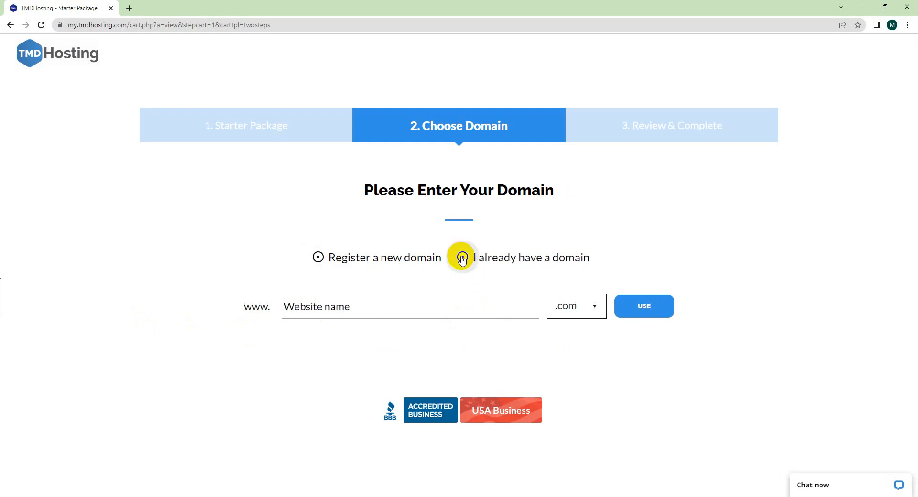
pyautogui.click(463, 257)
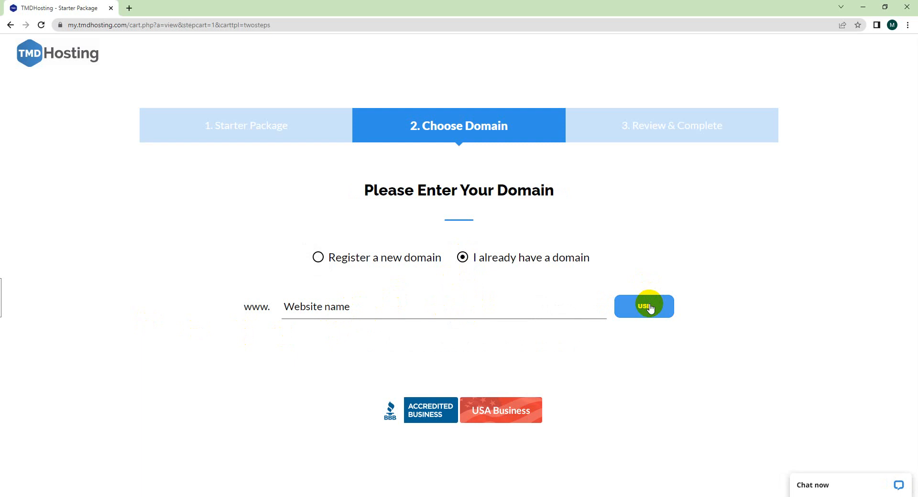
pyautogui.moveTo(608, 292)
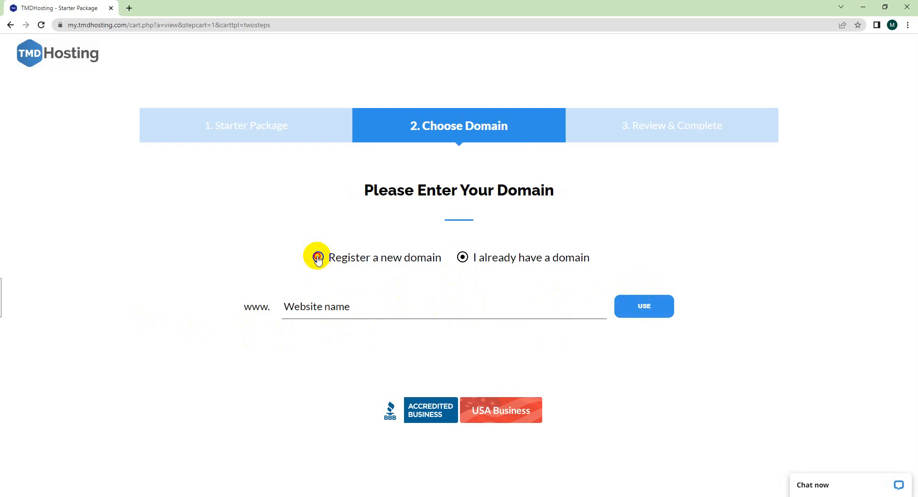
pyautogui.click(317, 257)
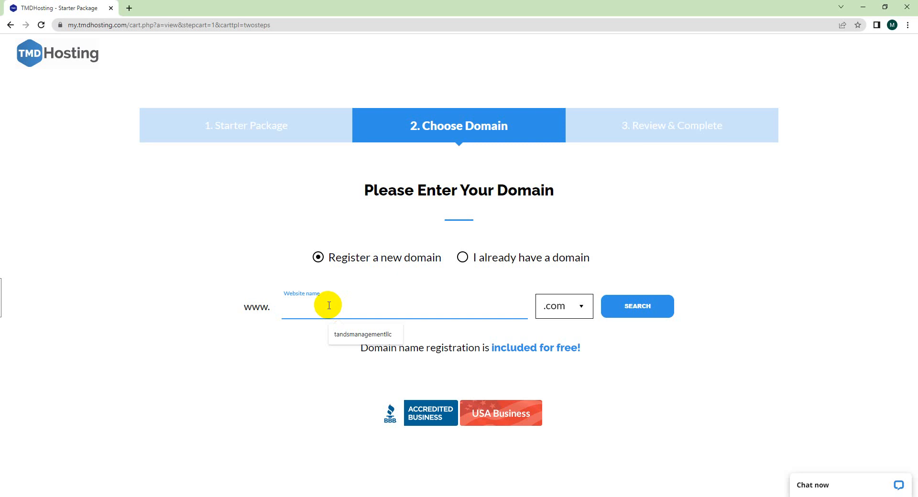
# Search availability of mynewbusinessname with the .com extension, confirming it is available.
pyautogui.write('my')
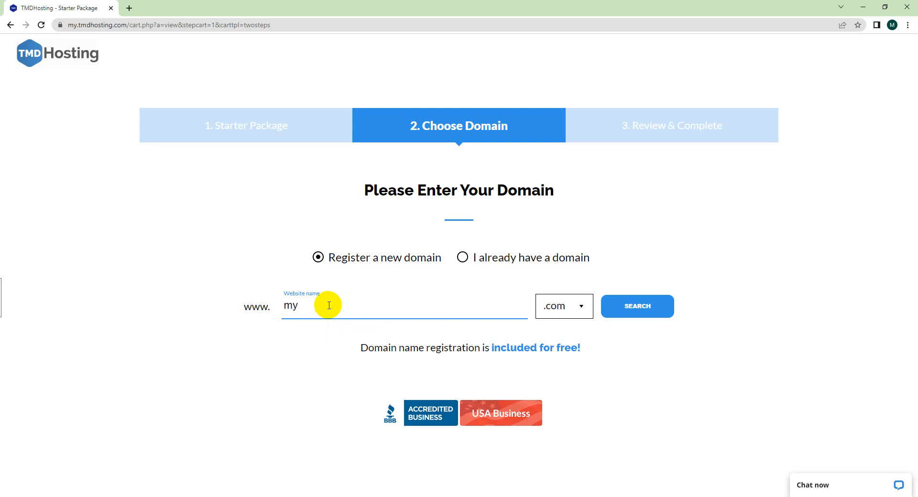
pyautogui.write('newbusy')
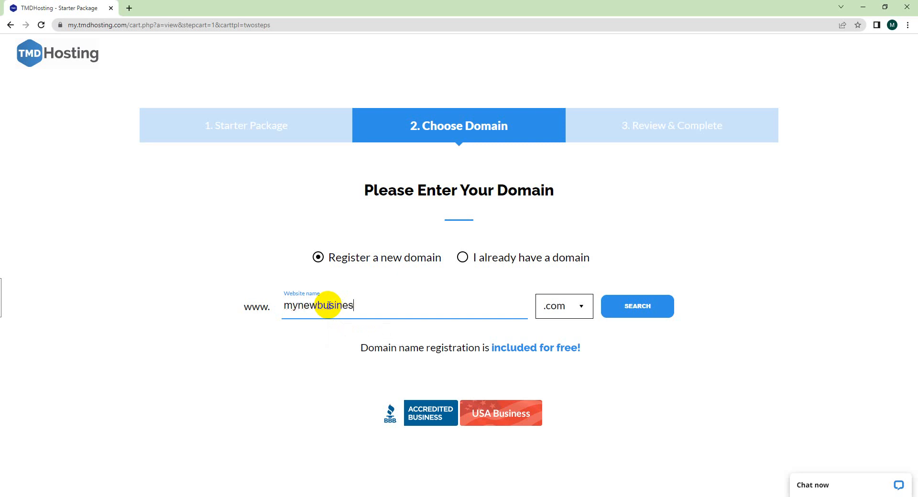
pyautogui.write('sname')
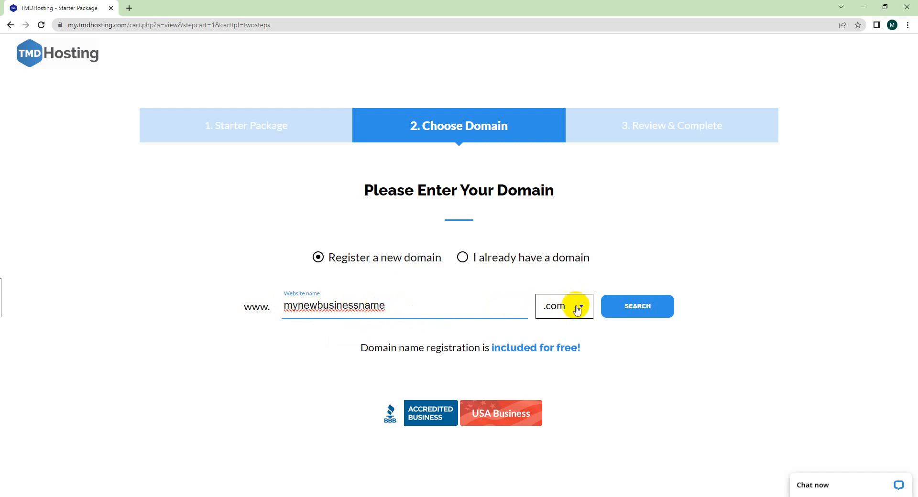
pyautogui.click(559, 306)
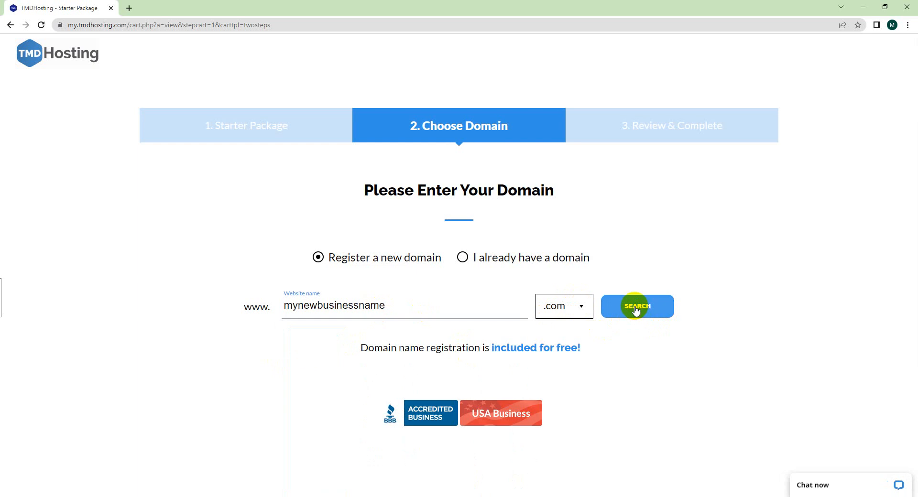
pyautogui.click(636, 306)
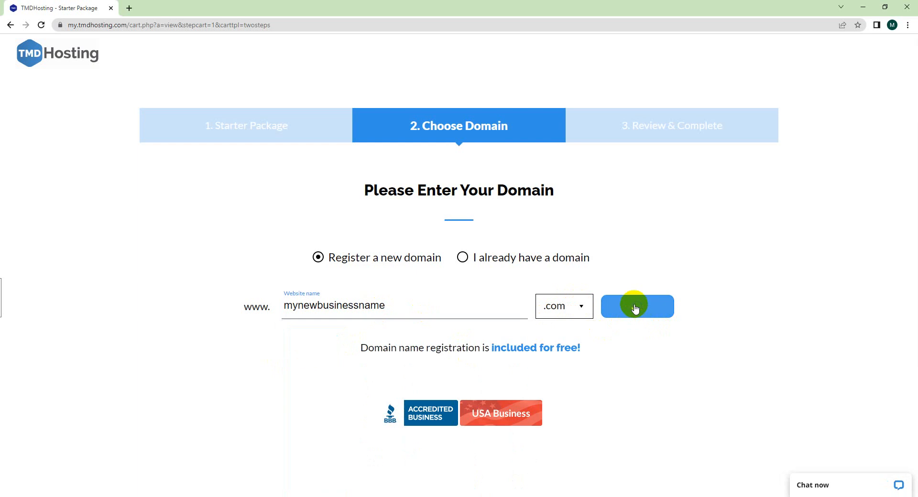
pyautogui.click(636, 306)
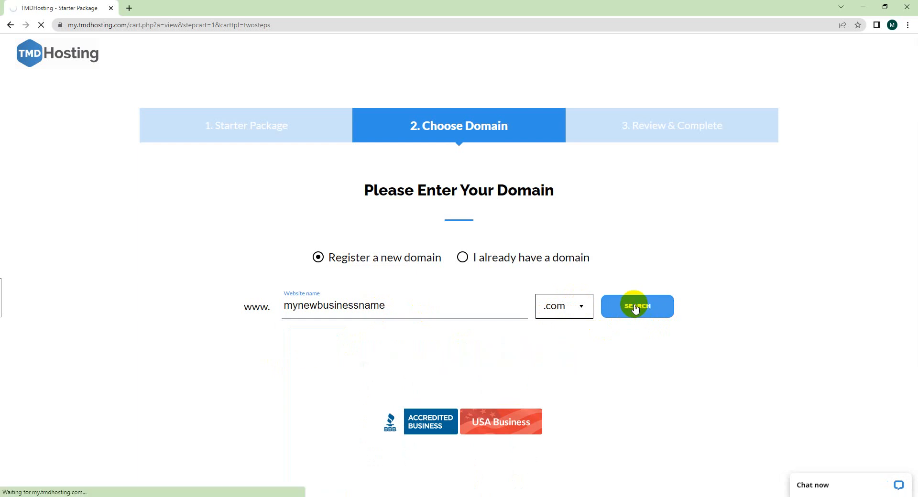
pyautogui.click(636, 306)
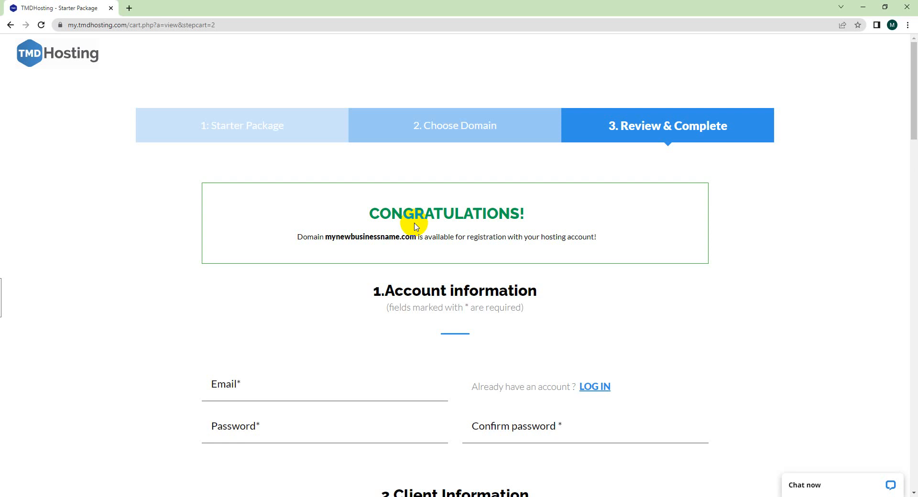
pyautogui.moveTo(398, 238)
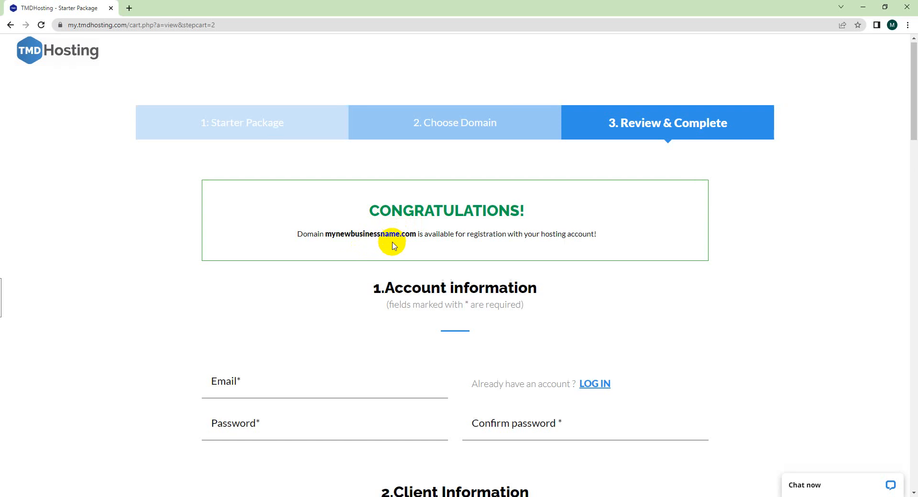
pyautogui.scroll(-3)
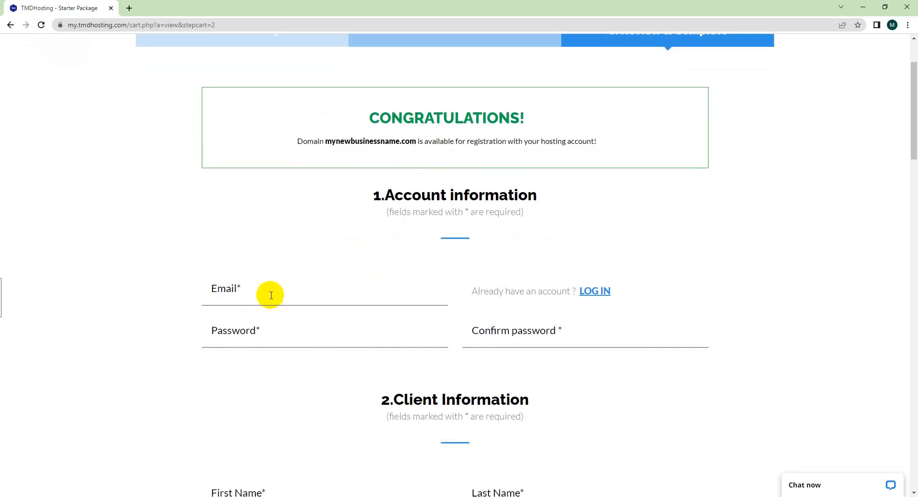
pyautogui.moveTo(259, 301)
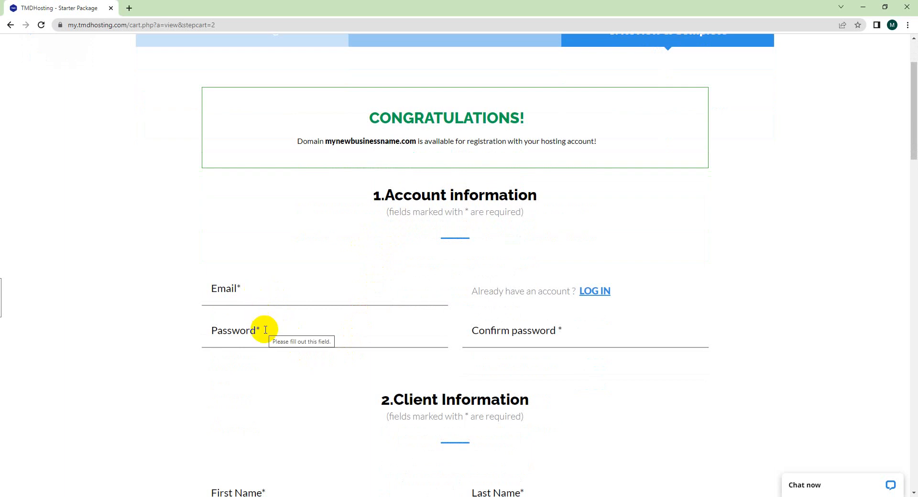
pyautogui.moveTo(378, 268)
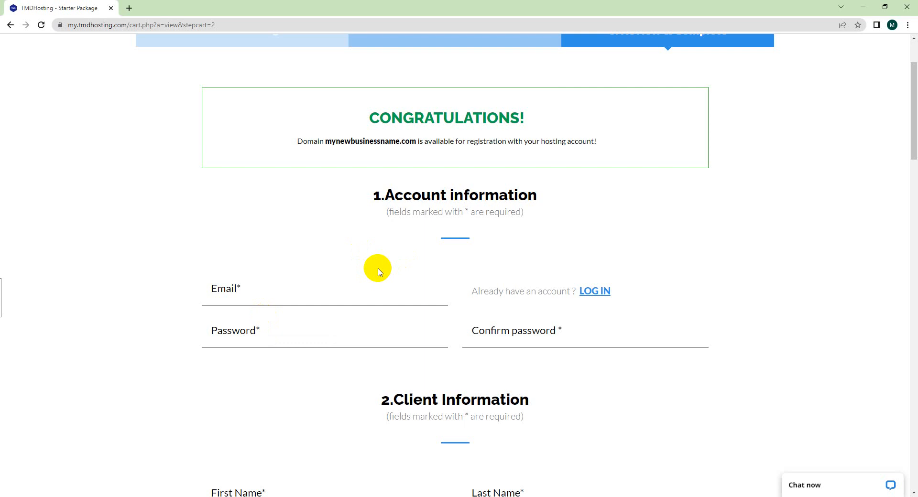
# Reveal the Location list under Purchase Information showing Chicago, Singapore, Amsterdam, London, Sydney and Tokyo.
pyautogui.scroll(-3)
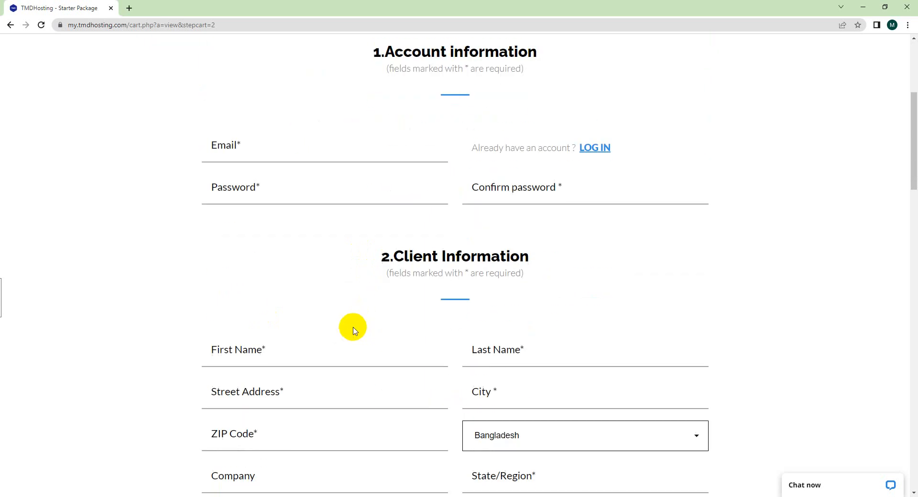
pyautogui.scroll(-3)
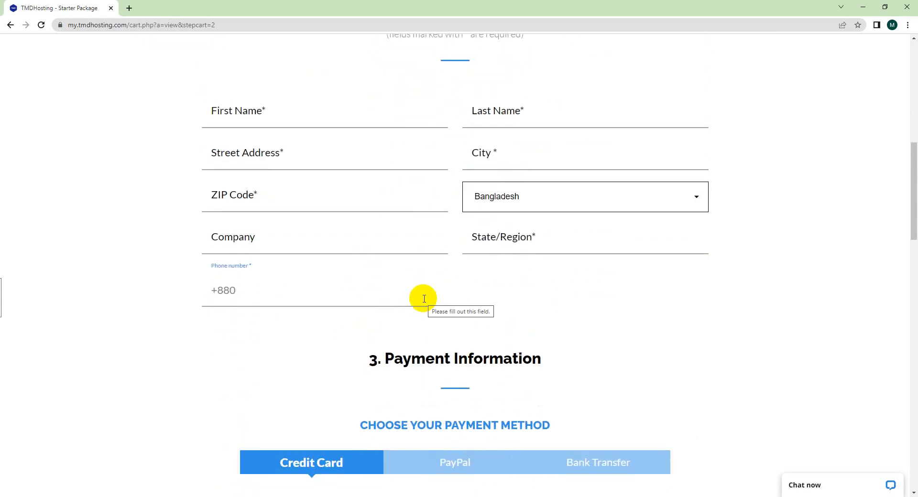
pyautogui.scroll(-3)
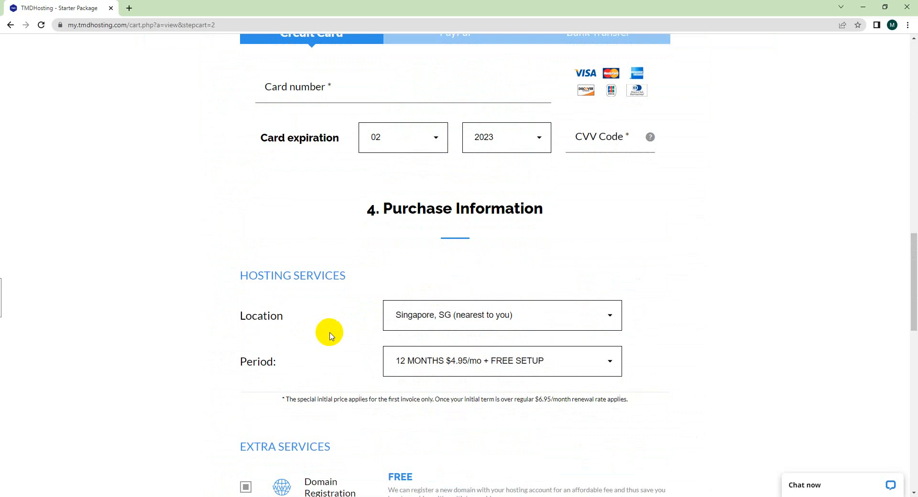
pyautogui.moveTo(457, 319)
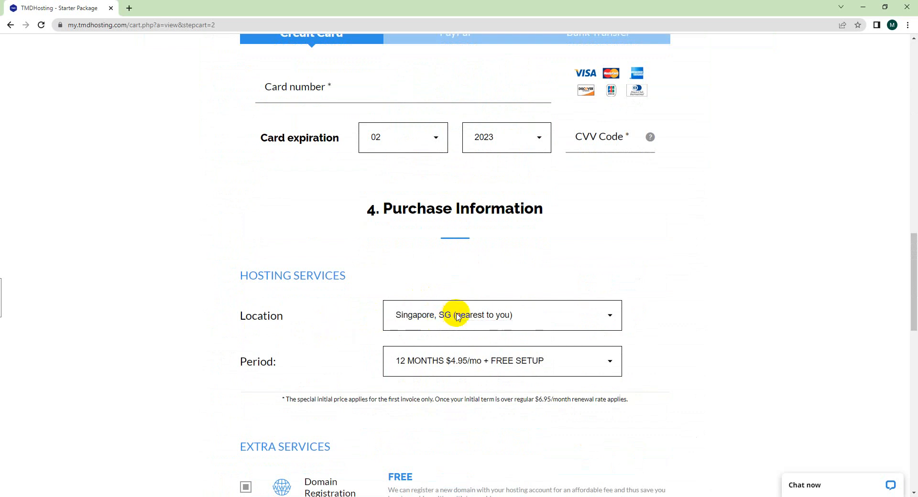
pyautogui.click(501, 316)
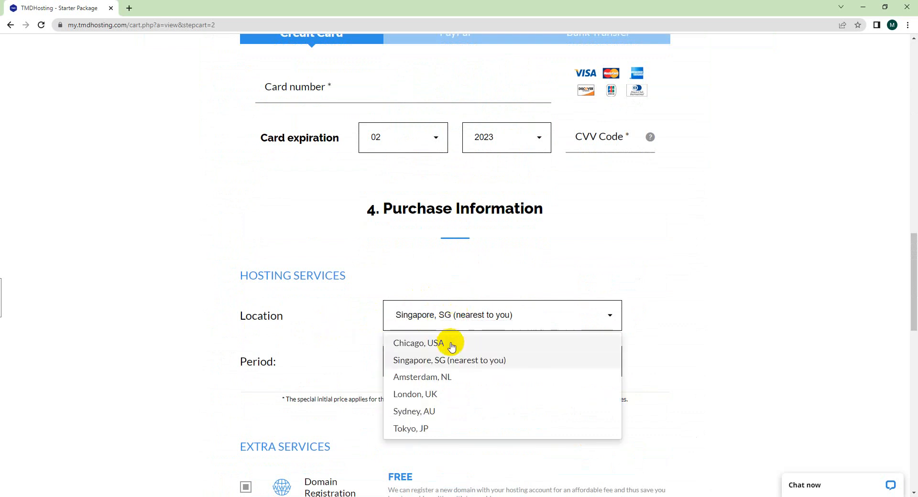
pyautogui.moveTo(446, 353)
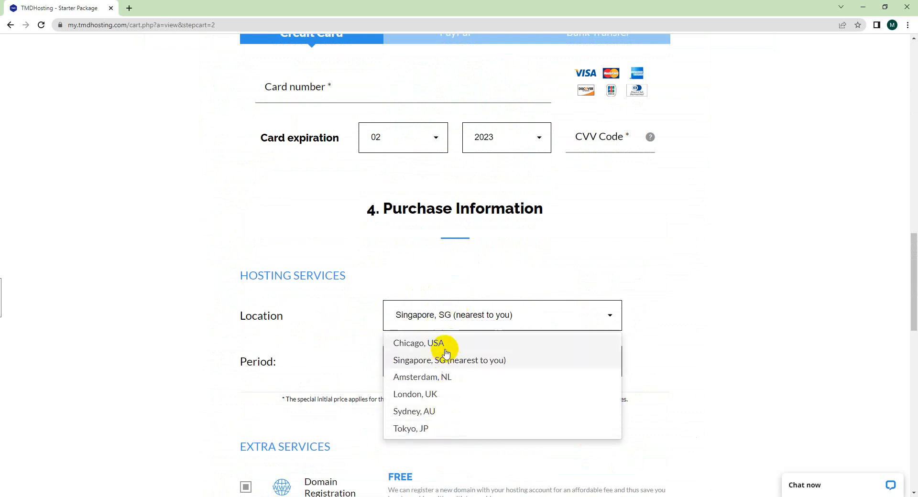
pyautogui.moveTo(439, 345)
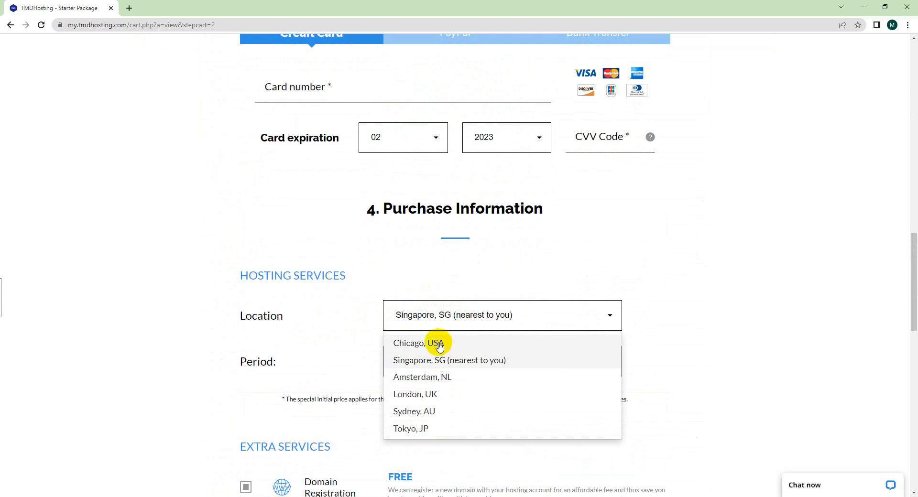
pyautogui.moveTo(443, 399)
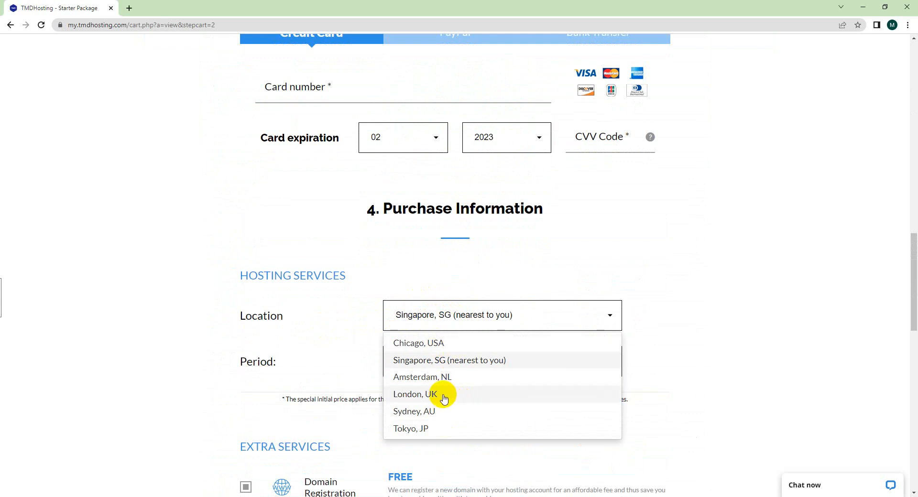
pyautogui.moveTo(445, 365)
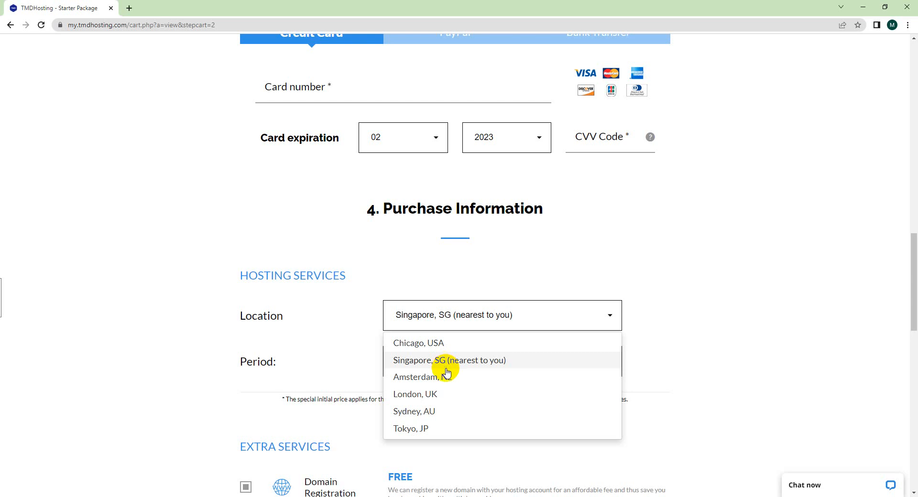
pyautogui.moveTo(455, 363)
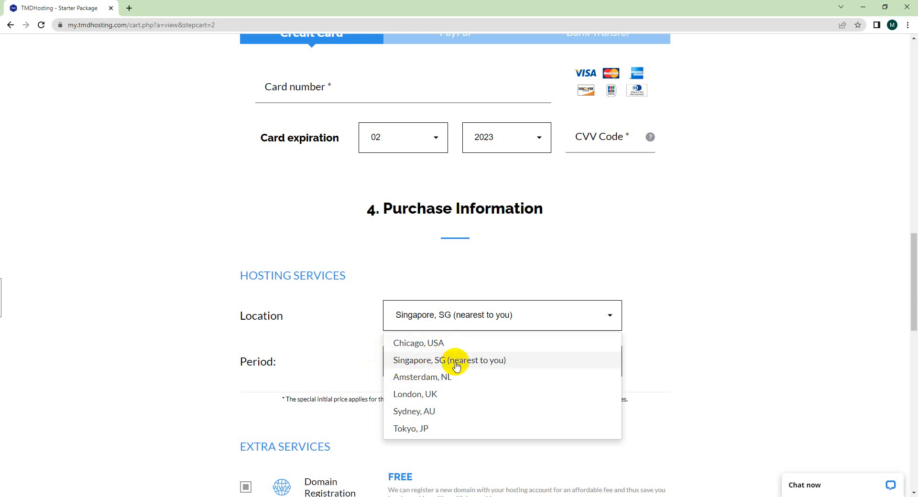
# Keep Singapore, SG as location and untick Domain Privacy (ID Protect) under Extra Services.
pyautogui.click(449, 360)
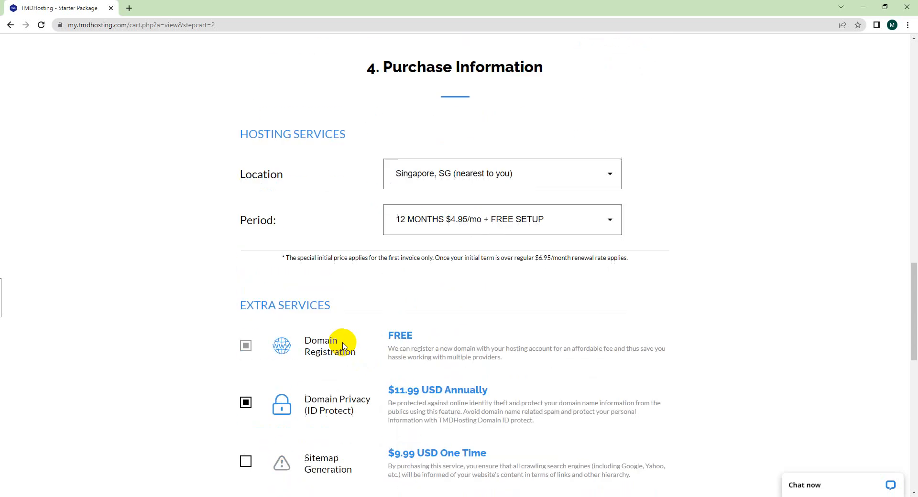
pyautogui.scroll(-3)
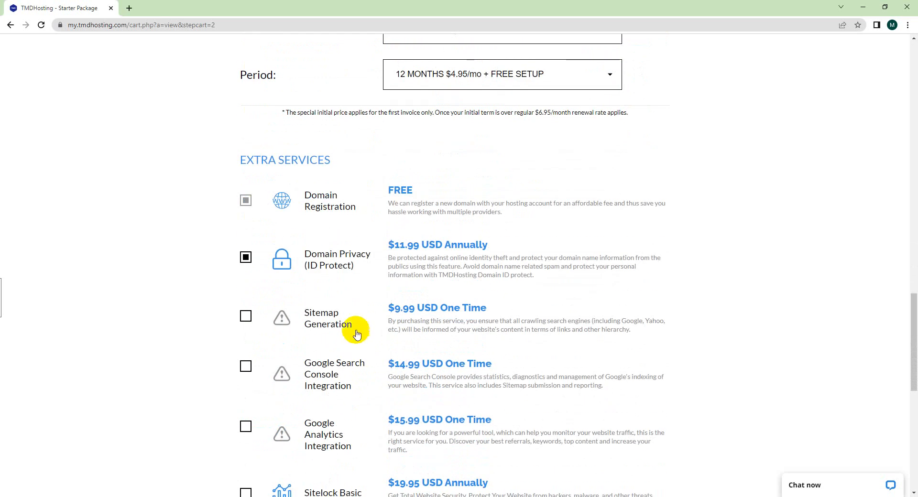
pyautogui.moveTo(378, 260)
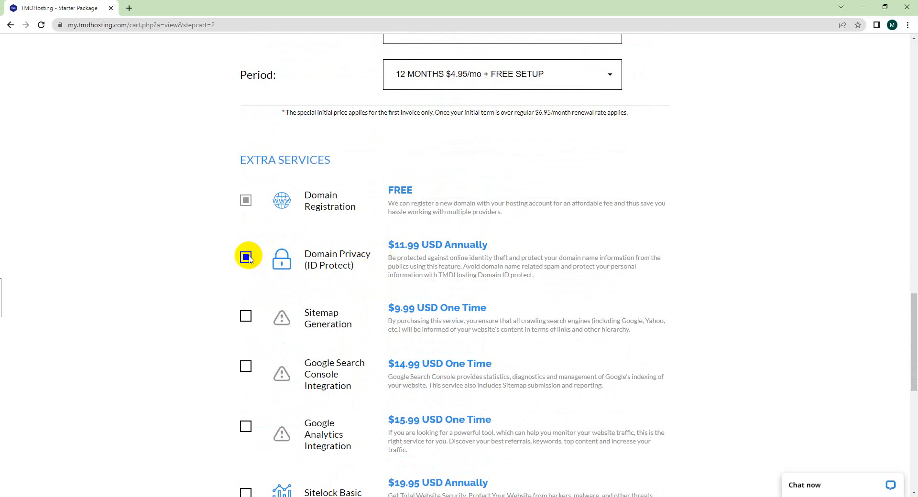
pyautogui.click(246, 257)
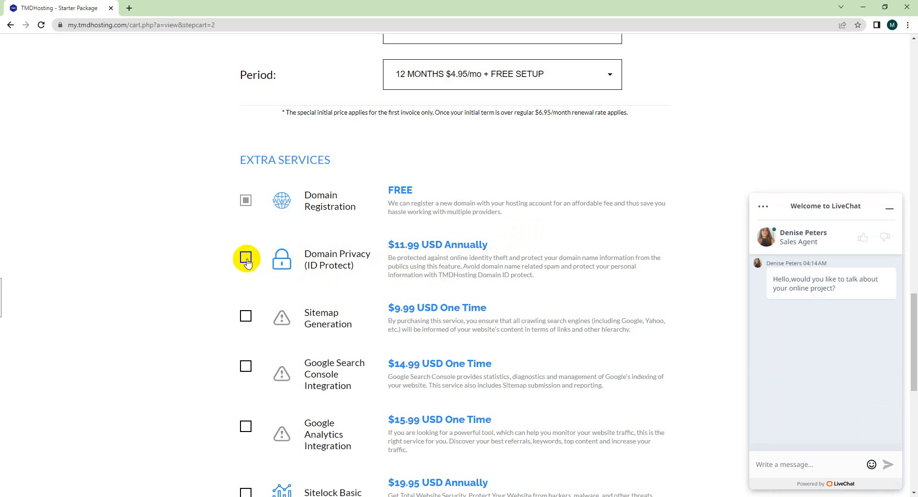
pyautogui.moveTo(397, 243)
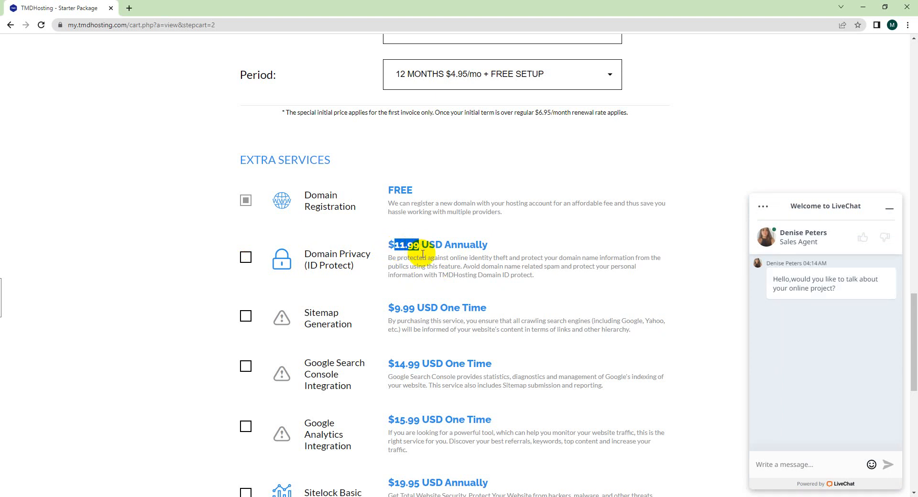
# Tick agreement to the TMDHosting Terms of Service and Privacy Policy in Review Order Details.
pyautogui.scroll(-3)
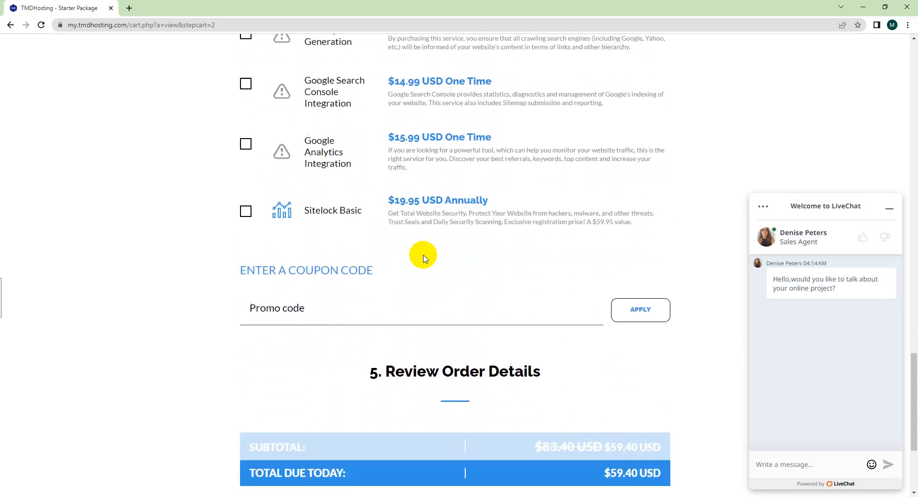
pyautogui.scroll(-3)
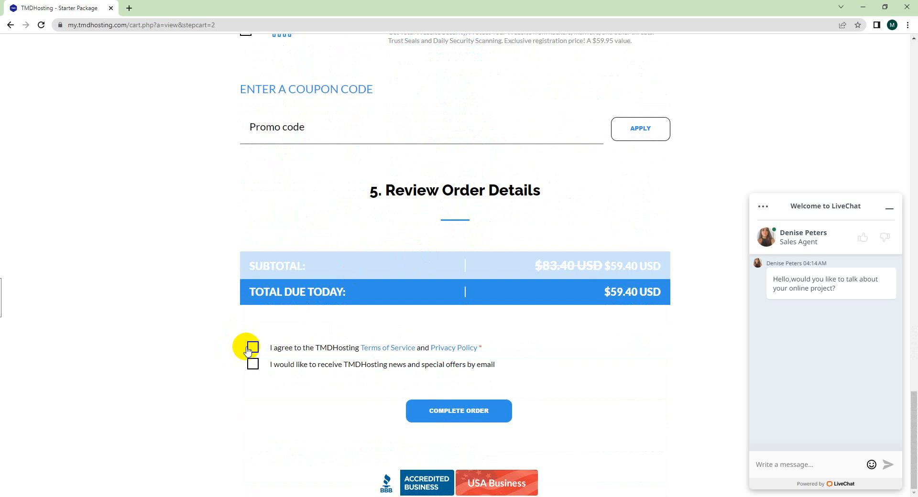
pyautogui.click(252, 347)
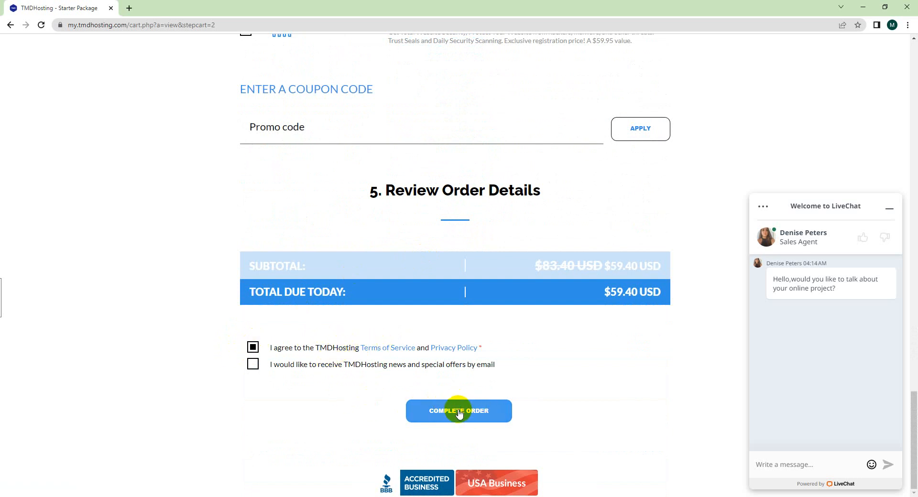
pyautogui.moveTo(461, 386)
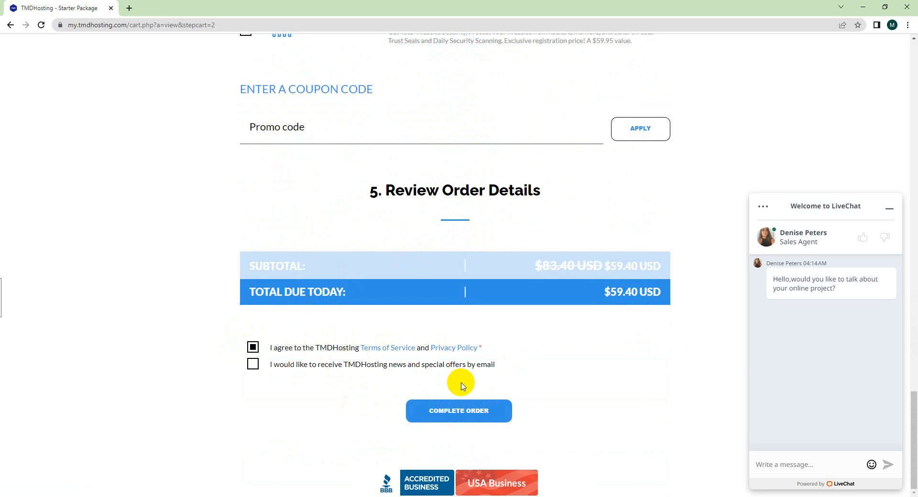
pyautogui.moveTo(910, 454)
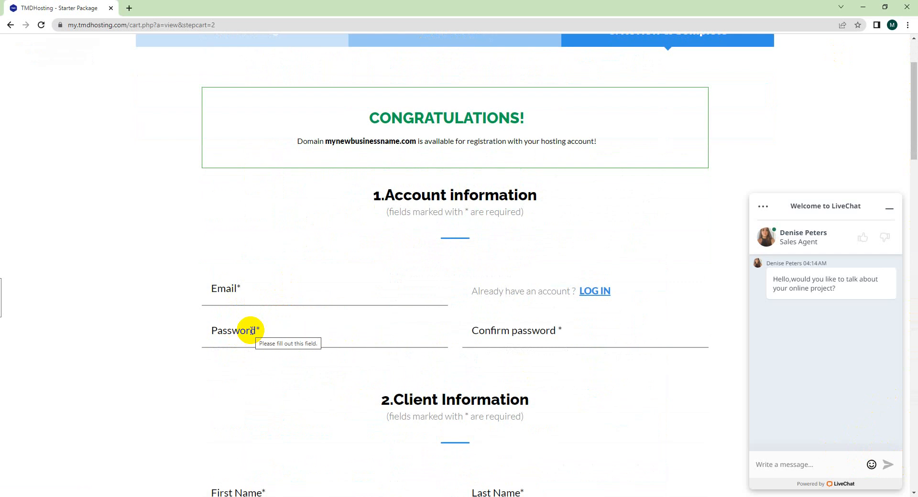
pyautogui.moveTo(260, 318)
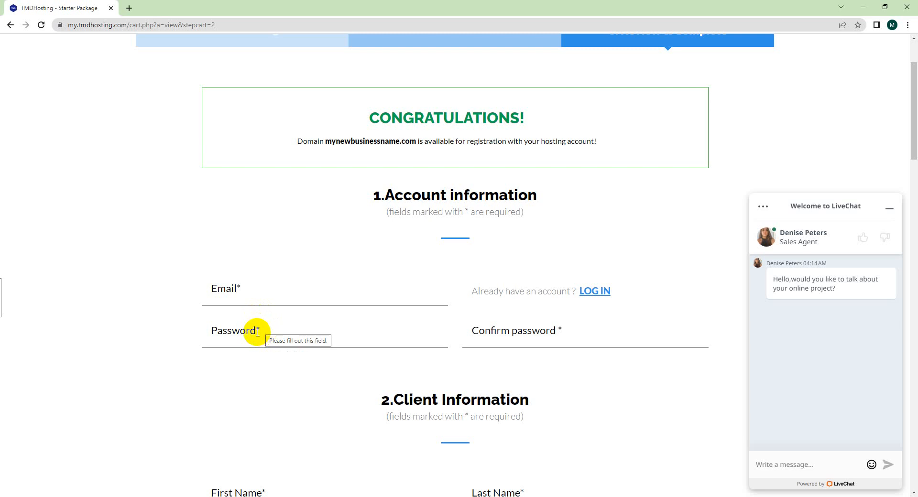
pyautogui.moveTo(561, 477)
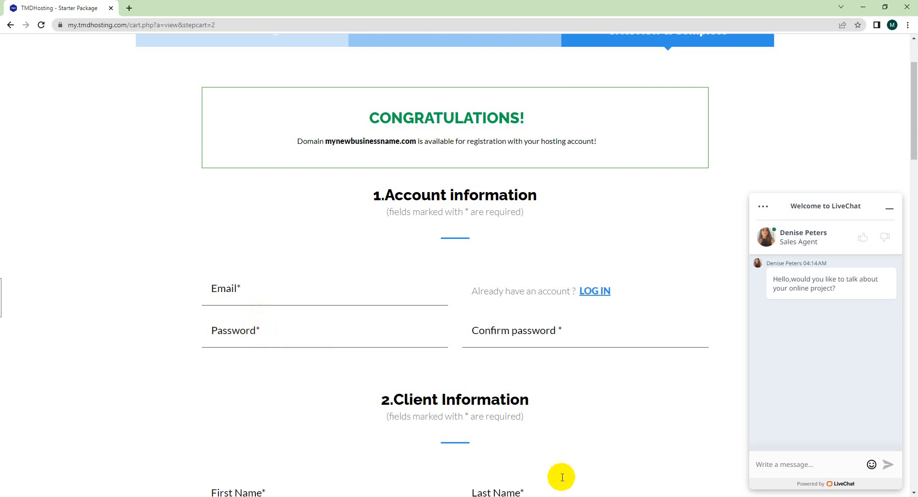